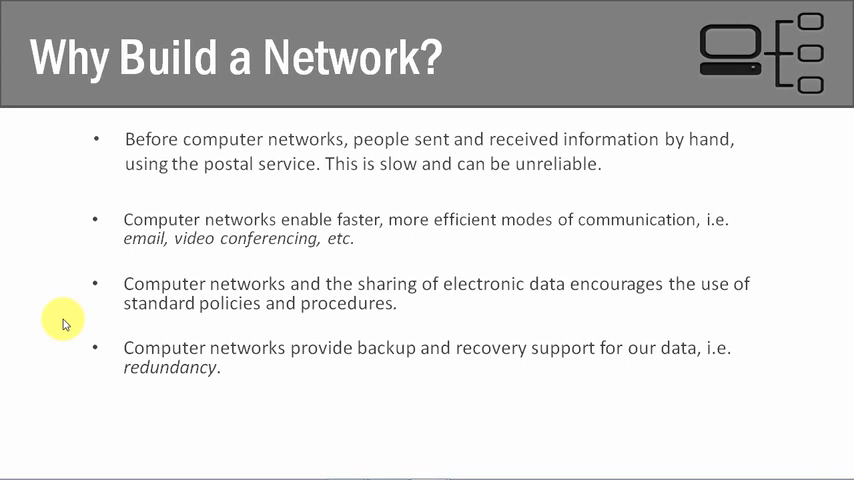
mouse_move(152, 391)
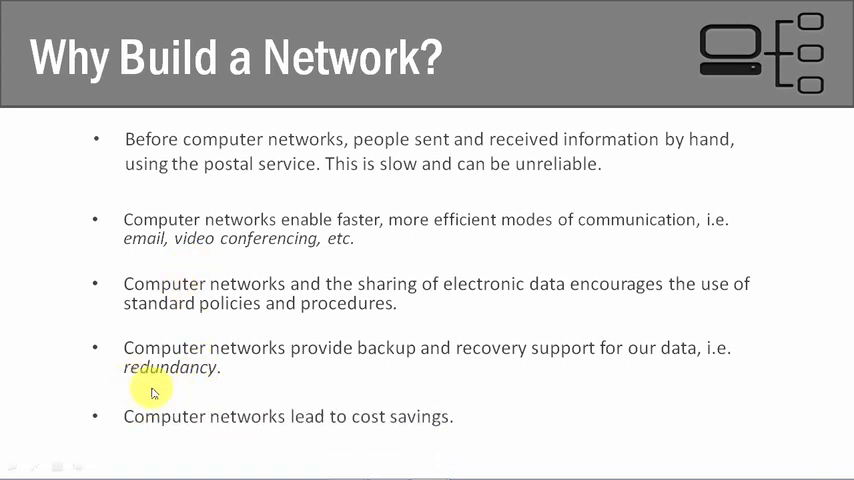
mouse_move(336, 441)
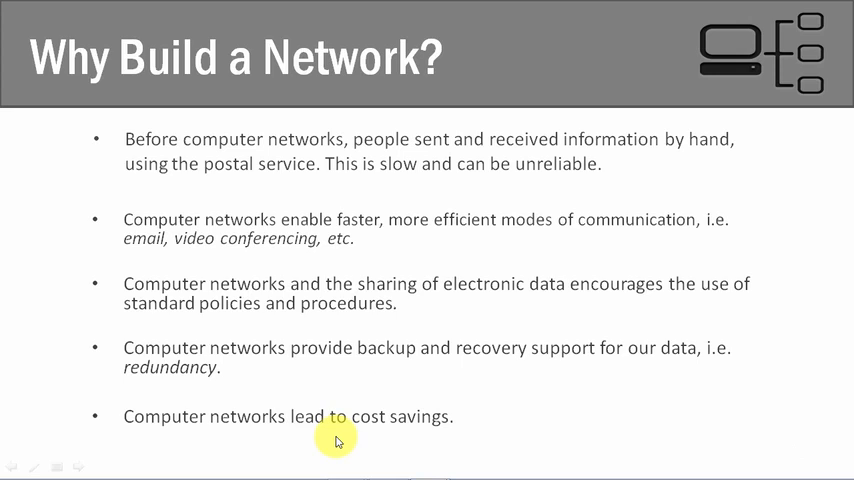